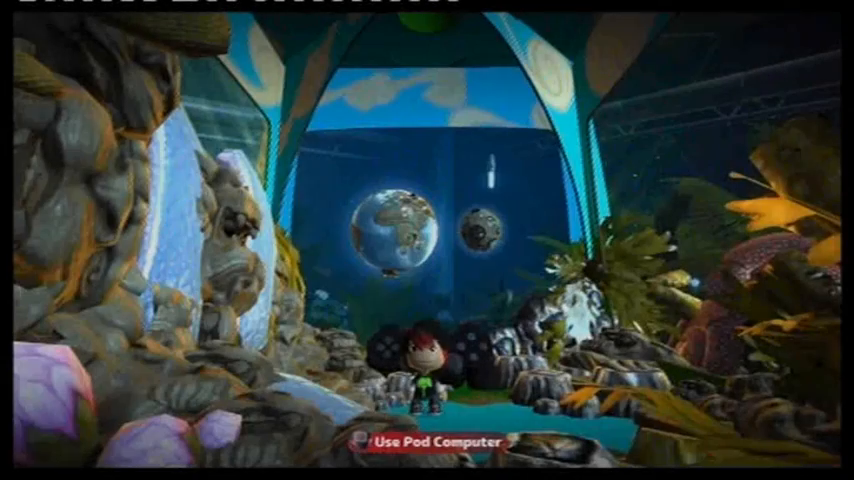
# Step: Use the Pod Computer to reach My Moon and enter the racing level in Create mode
pyautogui.click(434, 440)
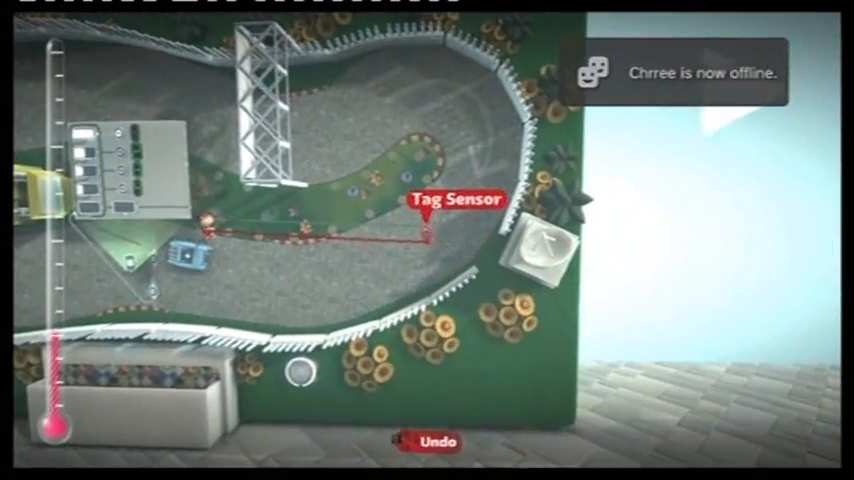
# Step: Bring up the tweak settings of the tag sensor placed near the blue car
pyautogui.click(424, 240)
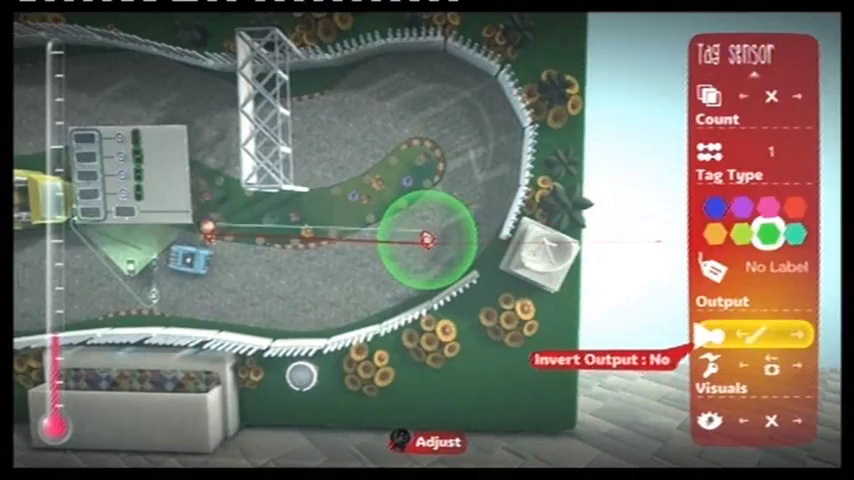